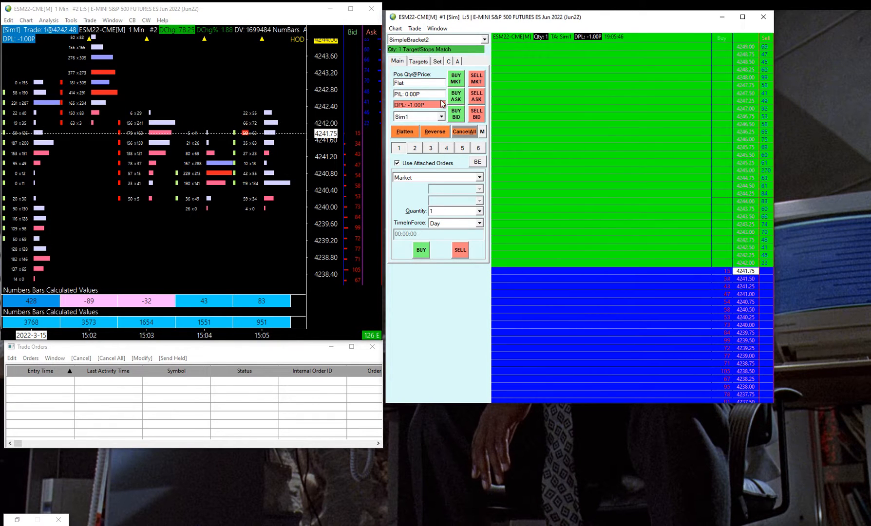
Review the attached bracket's stop and target order offsets.
click(419, 61)
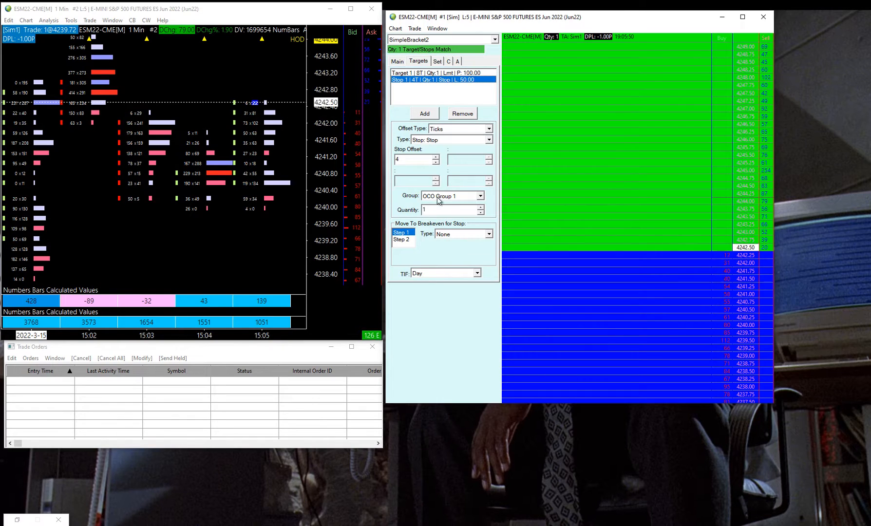
click(436, 72)
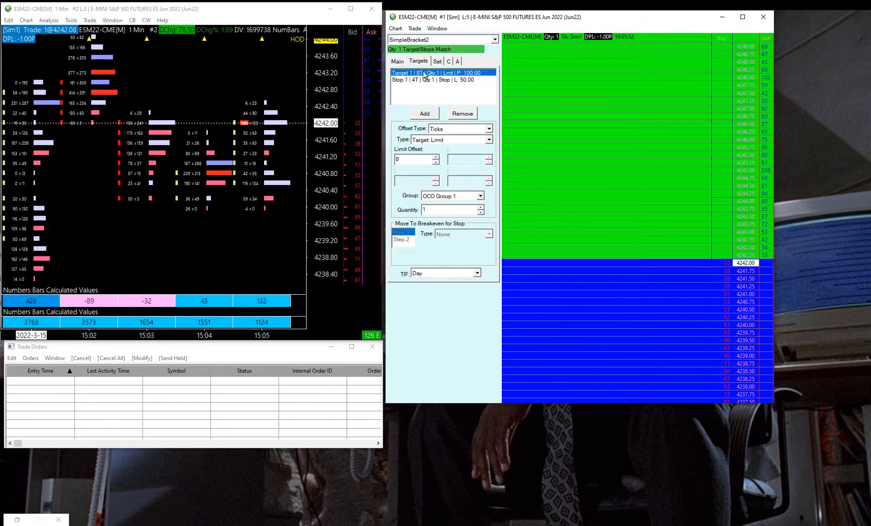
click(433, 80)
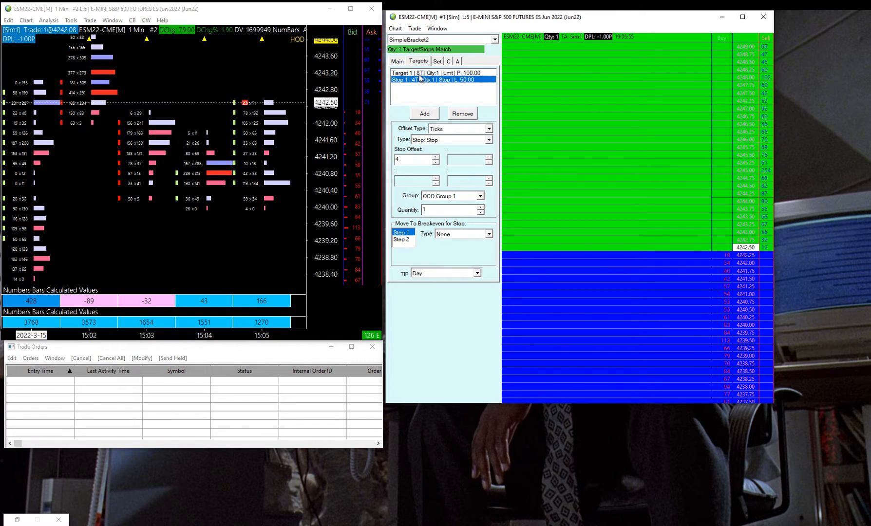
click(434, 73)
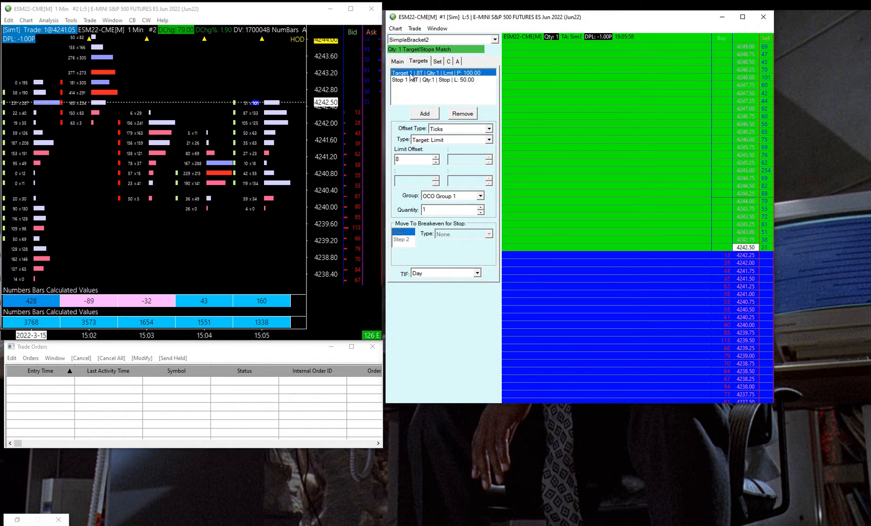
click(398, 60)
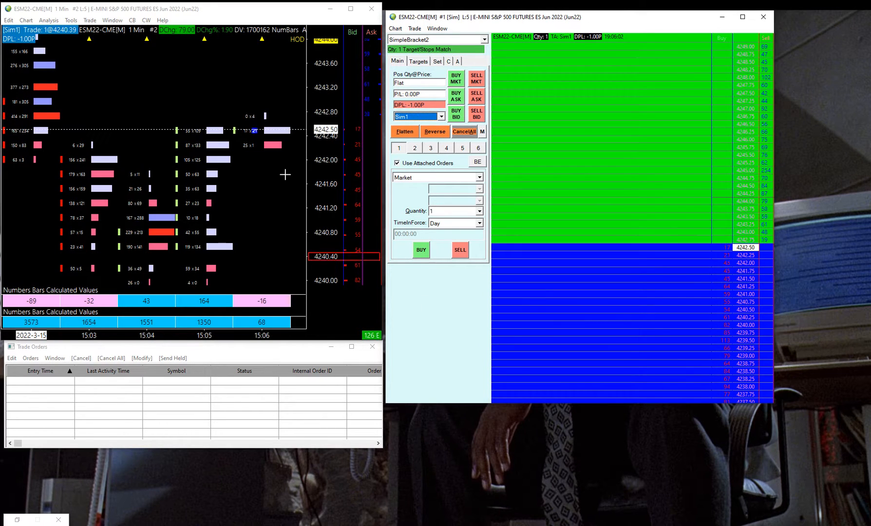
Buy one ES contract at 4243.25 with stop 4242.25 and target 4245.25, confirming the change.
click(70, 20)
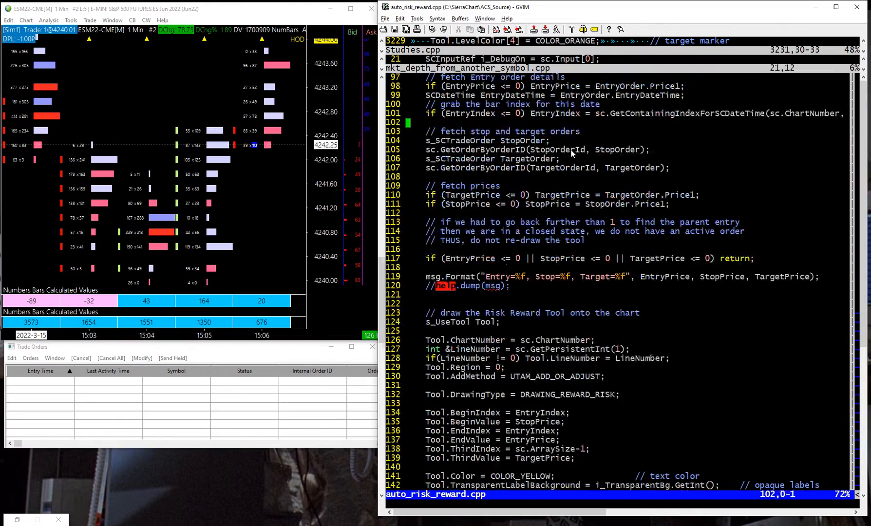
scroll(down, 3)
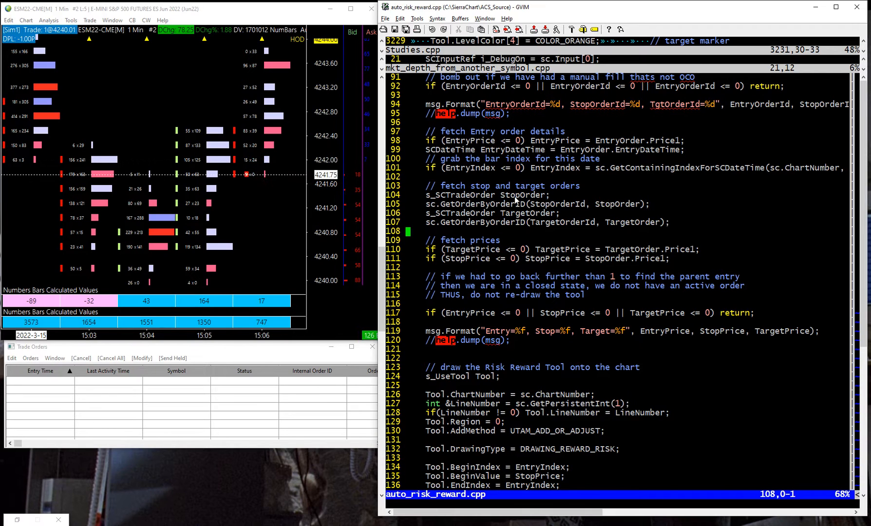
double_click(522, 194)
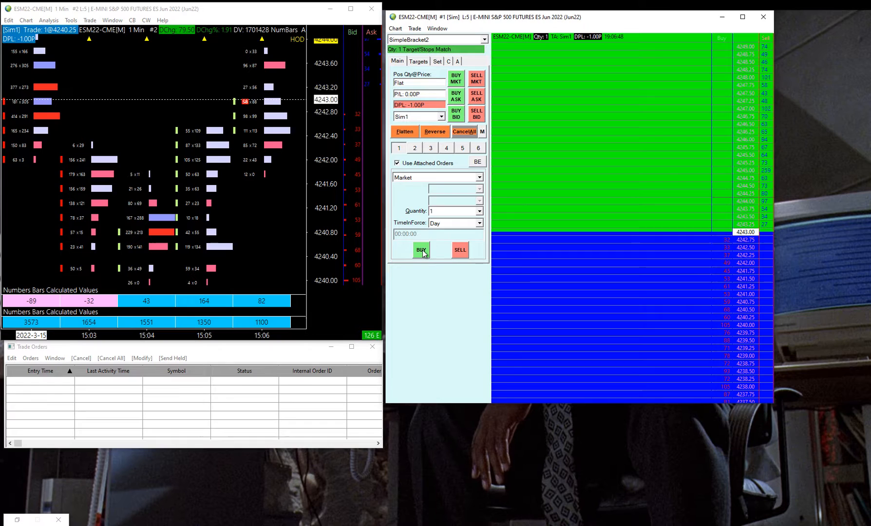
click(420, 250)
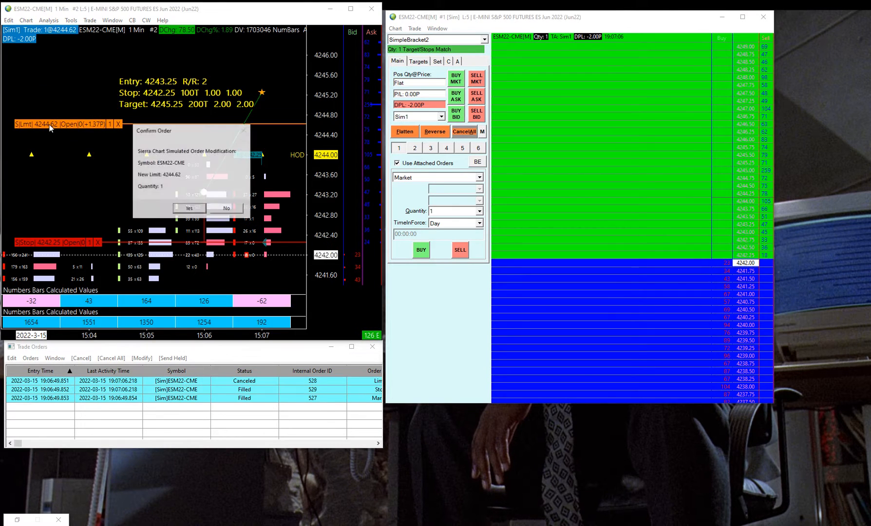
click(189, 209)
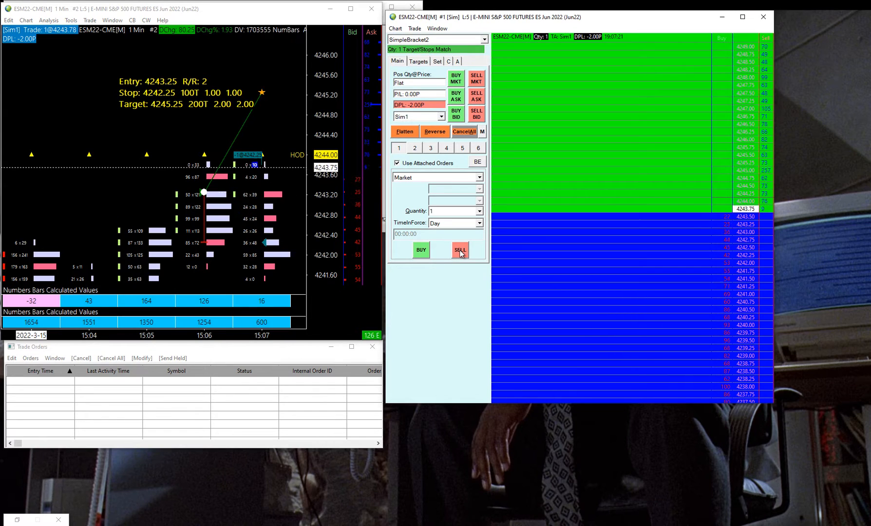
Sell one contract with the bracket and confirm moving the target to 4242.23.
click(459, 249)
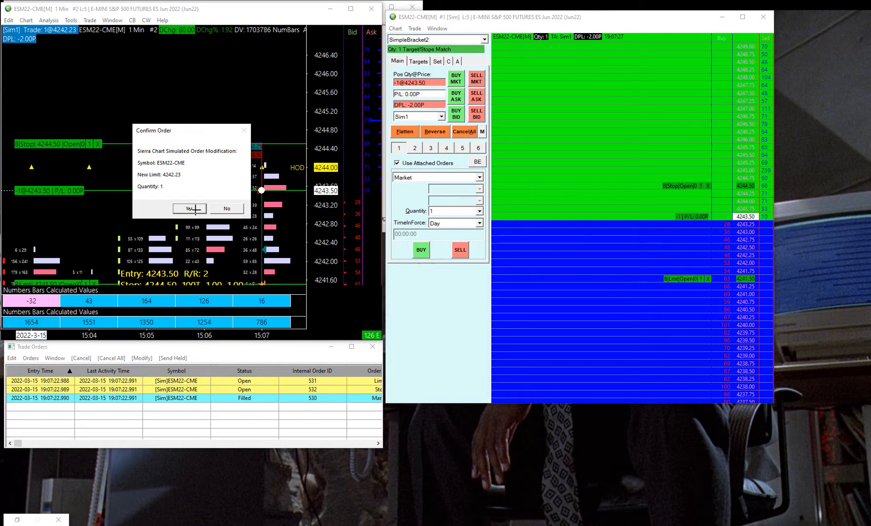
click(189, 209)
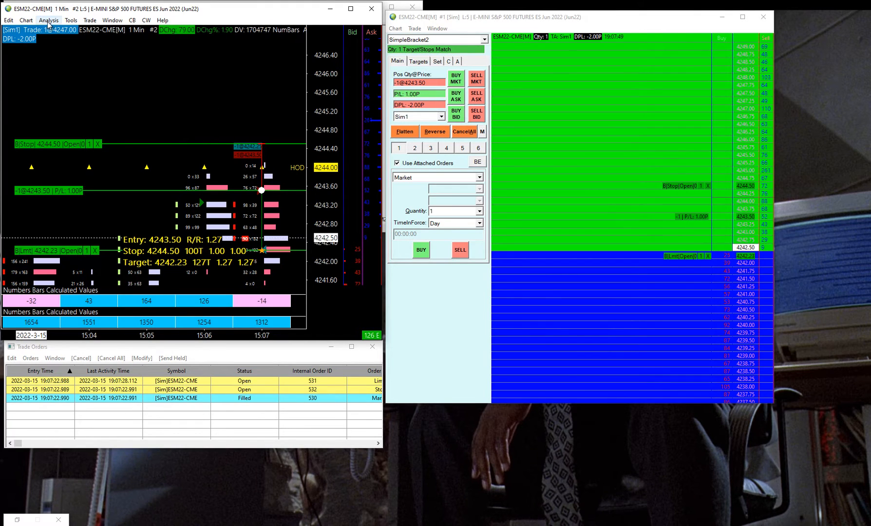
click(48, 20)
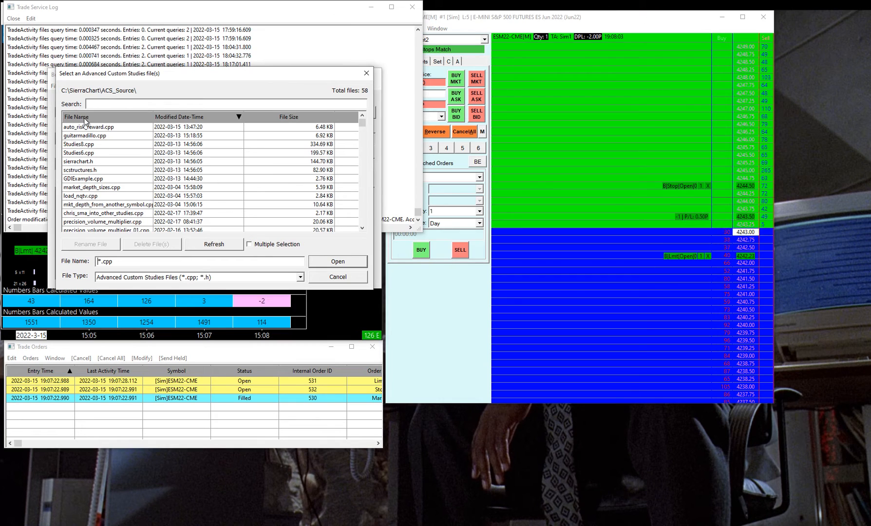
Select auto_risk_reward.cpp and remote-build it into auto_risk_reward_64.dll.
click(88, 126)
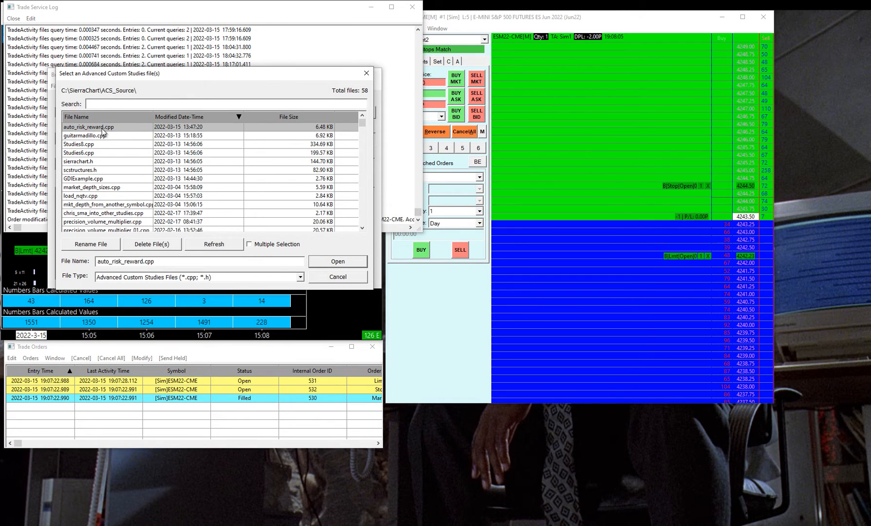
click(337, 261)
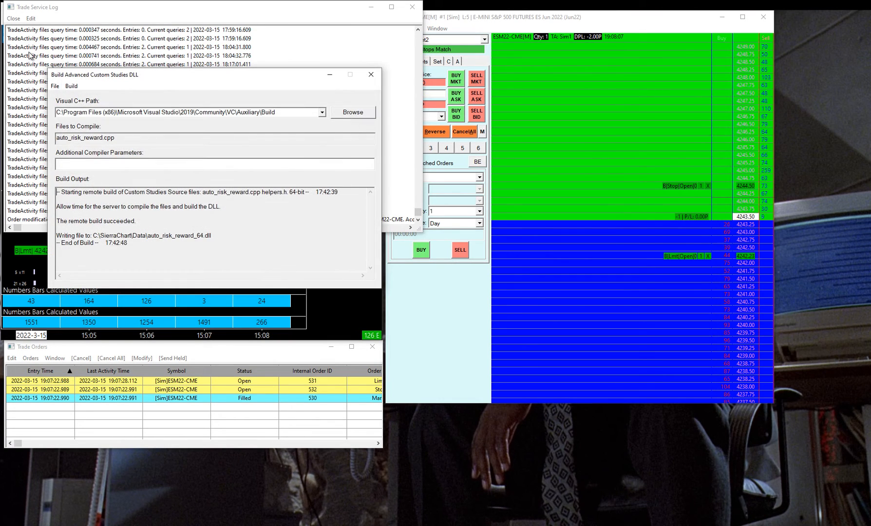
click(71, 86)
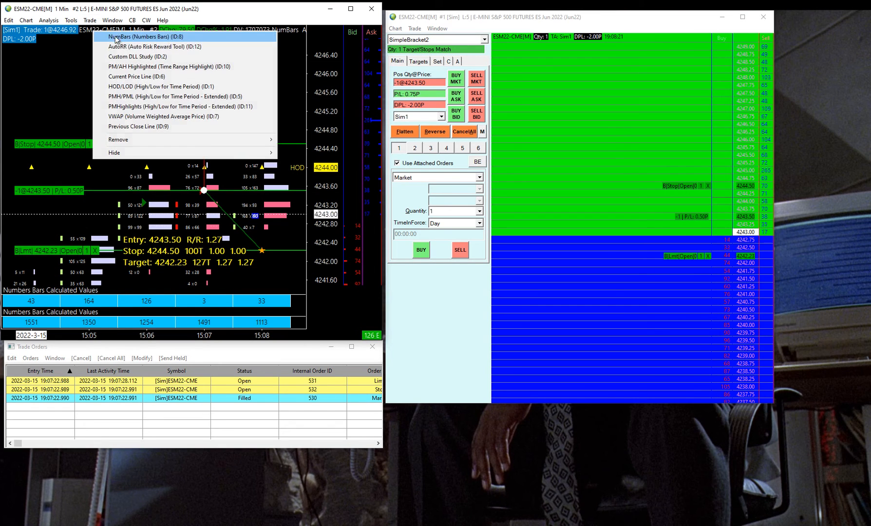
click(155, 47)
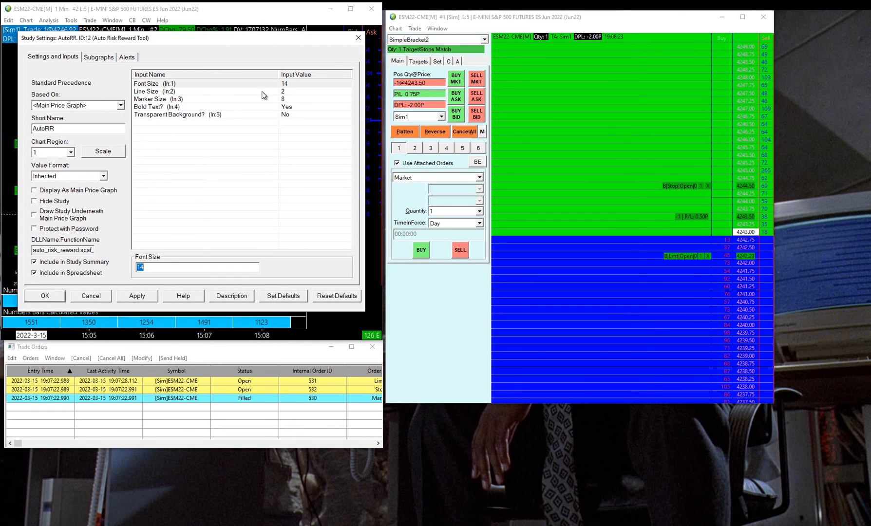
click(147, 91)
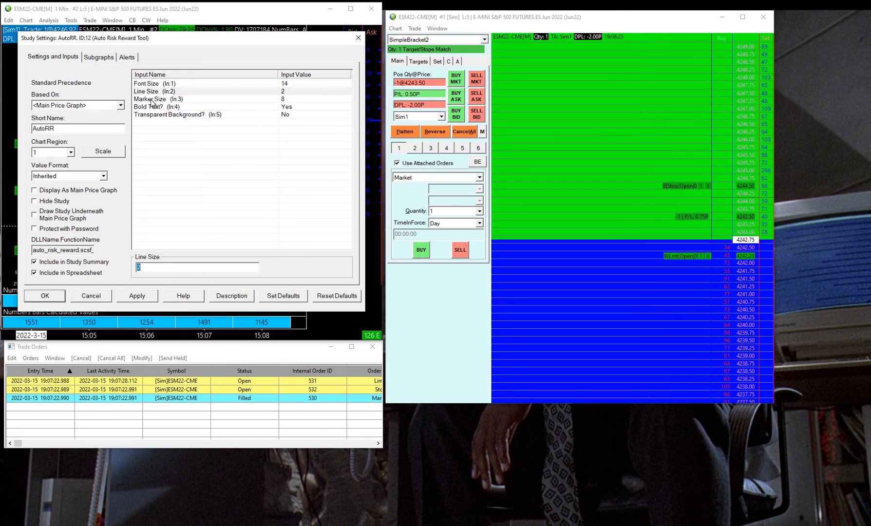
click(157, 106)
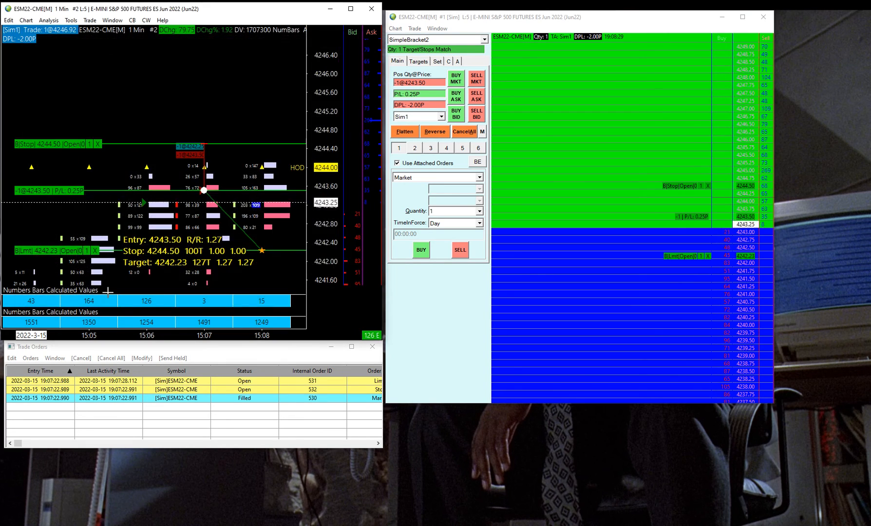
mouse_move(210, 113)
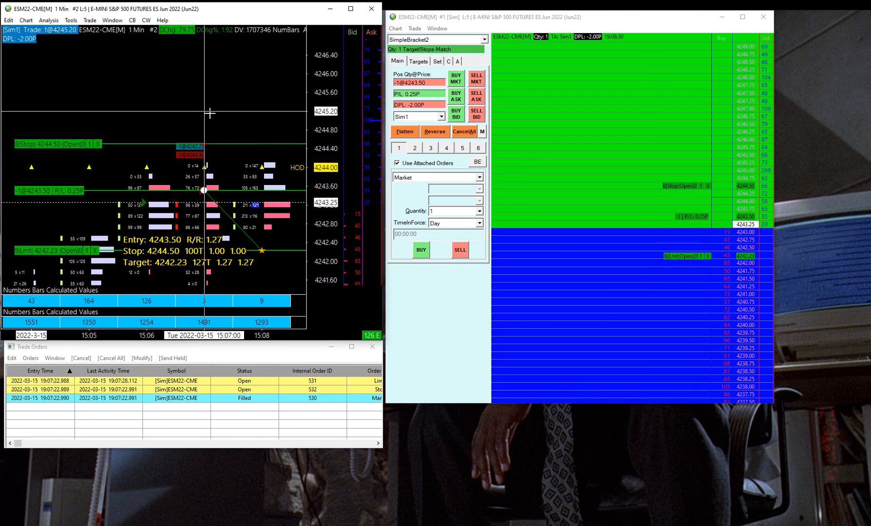